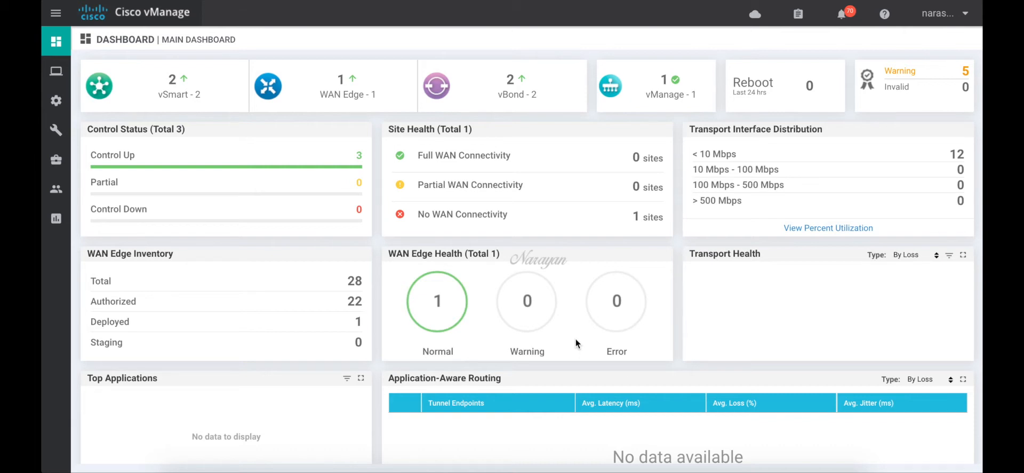
Show the Monitor > Network WAN Edge list with the ISR 1100 4G router as Viptela OS
{"action": "left_click", "coordinate": [56, 70]}
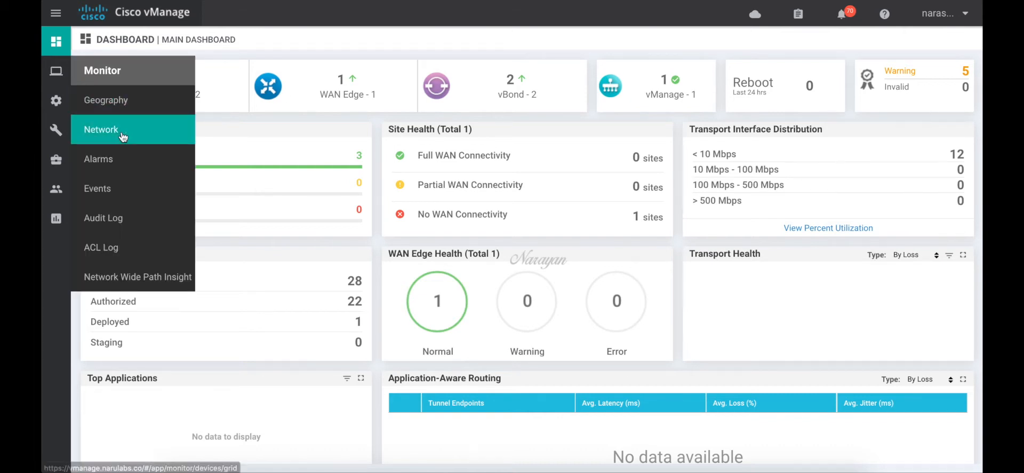
{"action": "left_click", "coordinate": [101, 129]}
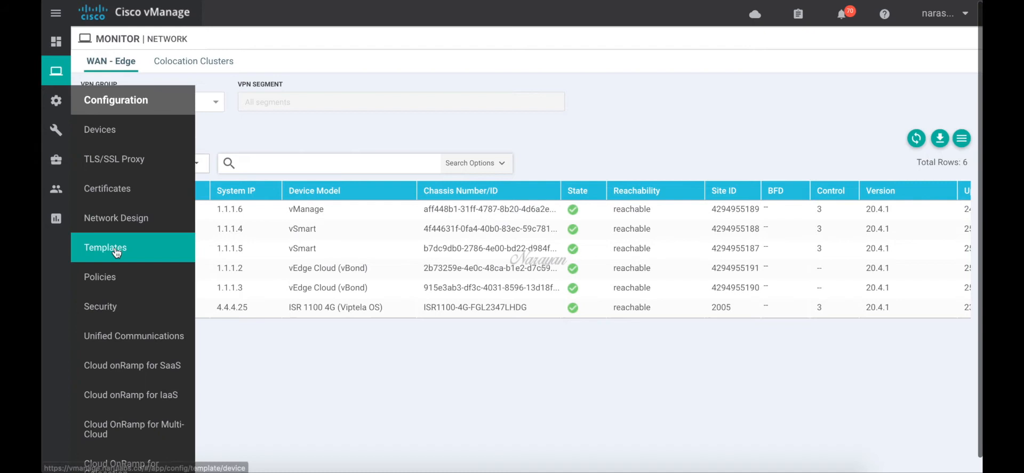
From Configuration > Templates, detach NARUS-1100-4G-4 from the ISR1100-4G-ZTP device template
{"action": "left_click", "coordinate": [105, 246]}
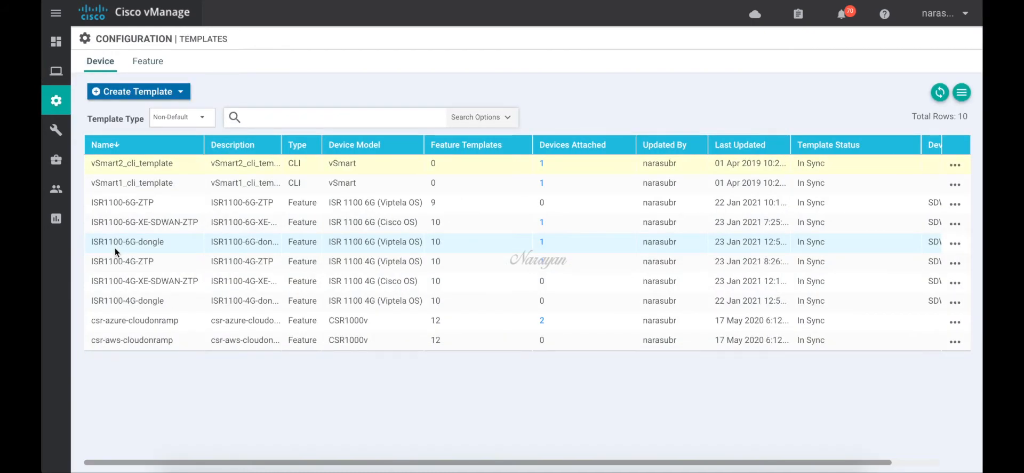
{"action": "mouse_move", "coordinate": [954, 261]}
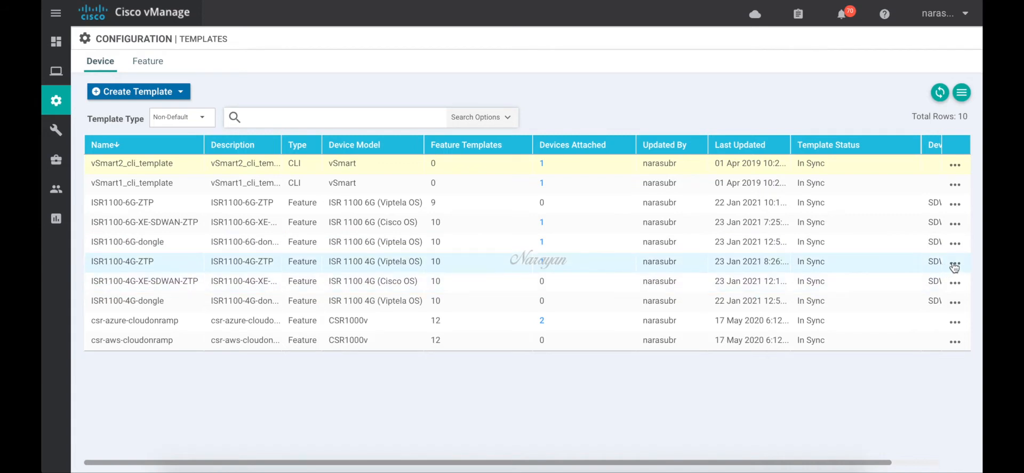
{"action": "left_click", "coordinate": [954, 267]}
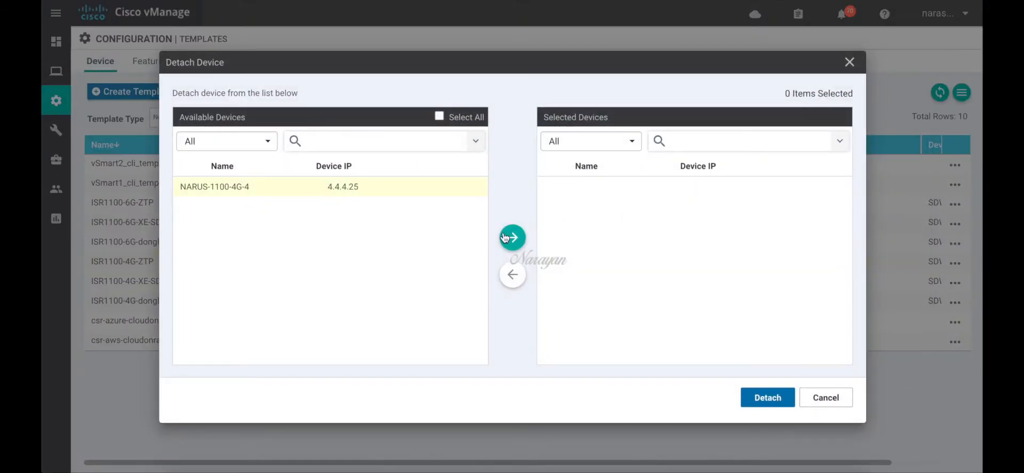
{"action": "left_click", "coordinate": [512, 237]}
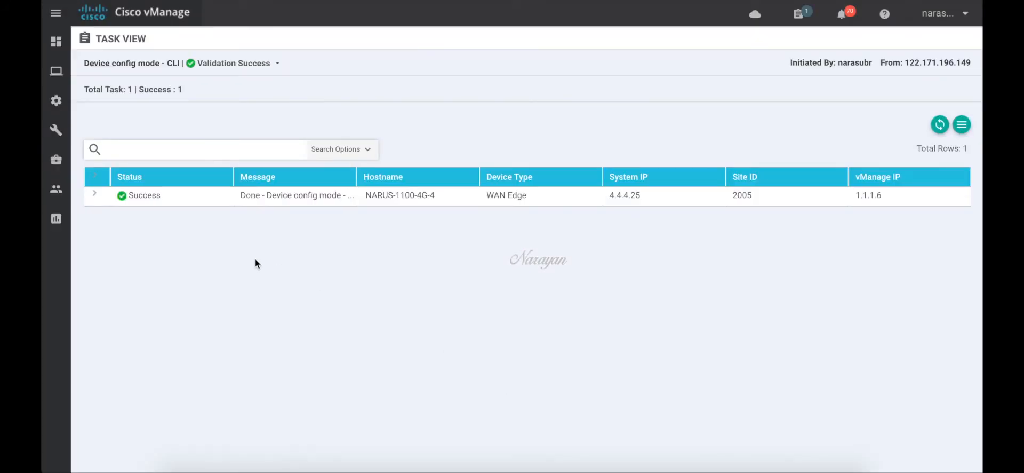
{"action": "left_click", "coordinate": [56, 158]}
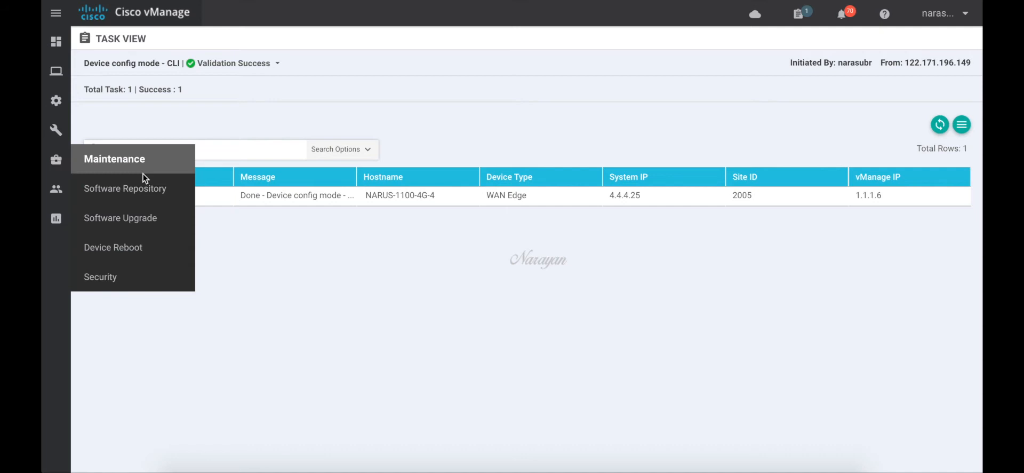
View the Software Repository images, confirming the ISR1100 17.04.01a universal image is stored
{"action": "left_click", "coordinate": [124, 188]}
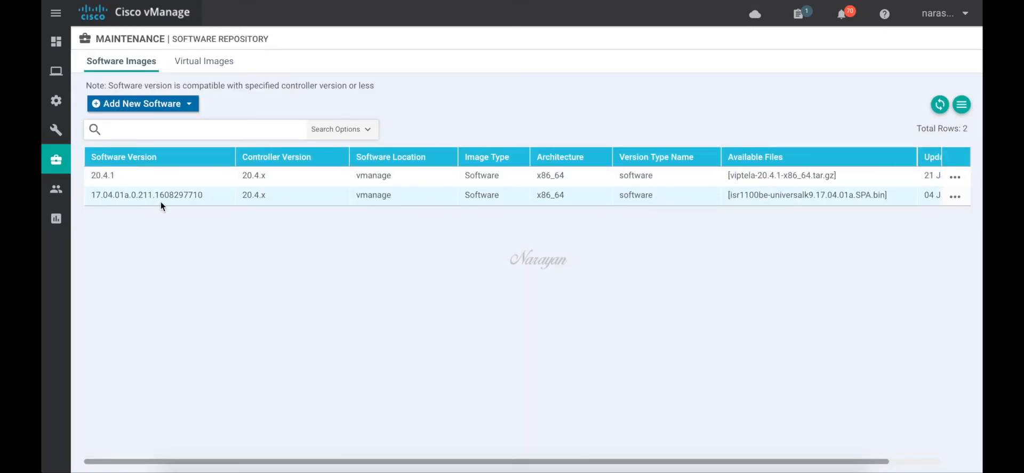
{"action": "mouse_move", "coordinate": [191, 208]}
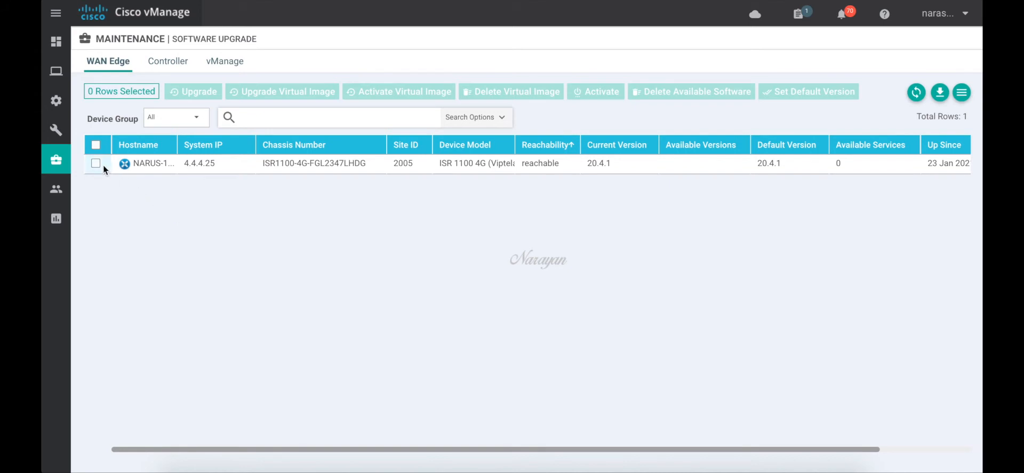
Set up an upgrade of the ISR 1100 4G router to 17.04.01a.0.211.1608297710, cancel it, and return to the dashboard
{"action": "left_click", "coordinate": [95, 164]}
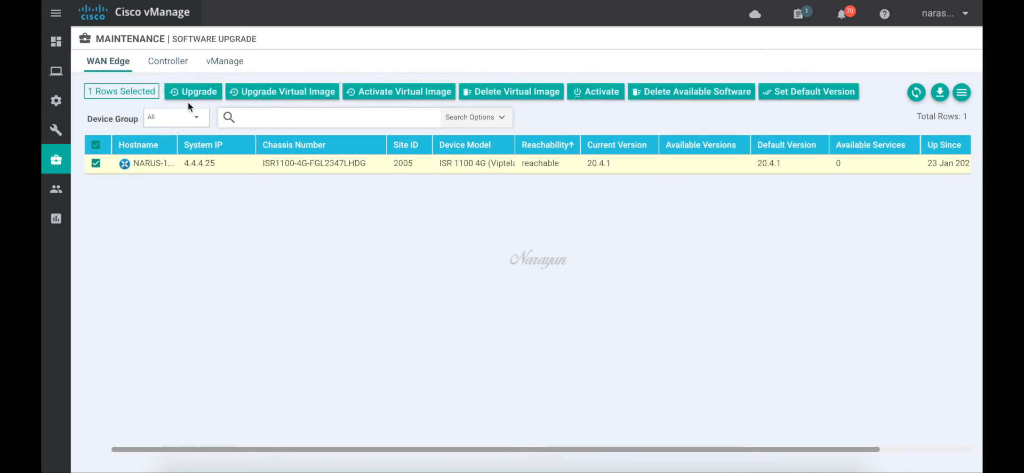
{"action": "left_click", "coordinate": [193, 92]}
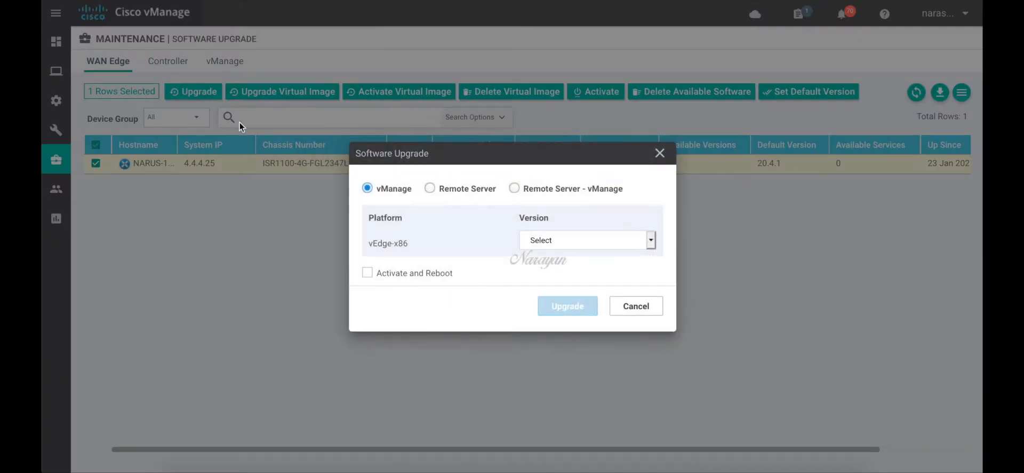
{"action": "left_click", "coordinate": [585, 240]}
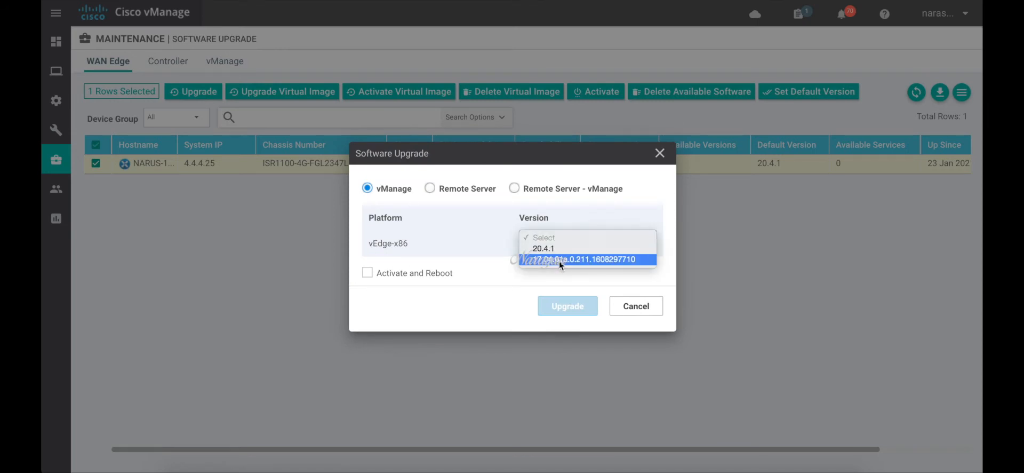
{"action": "left_click", "coordinate": [581, 259]}
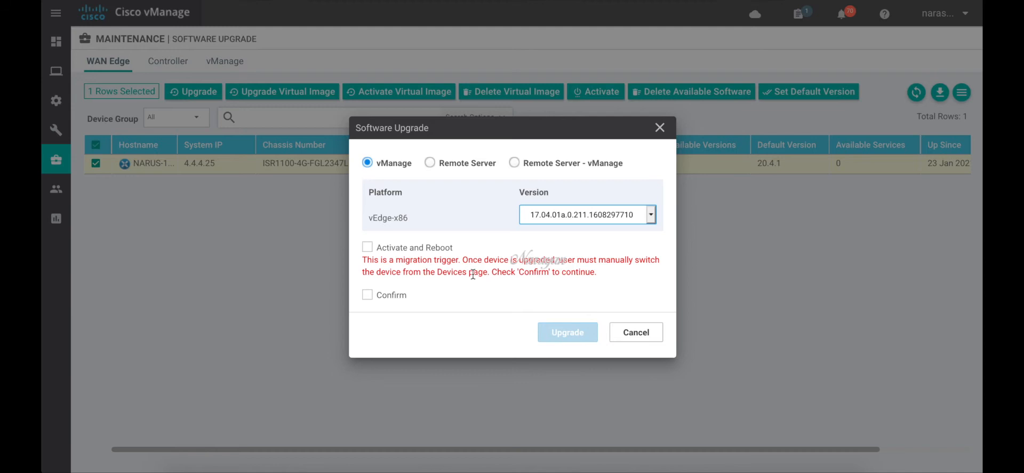
{"action": "mouse_move", "coordinate": [456, 270]}
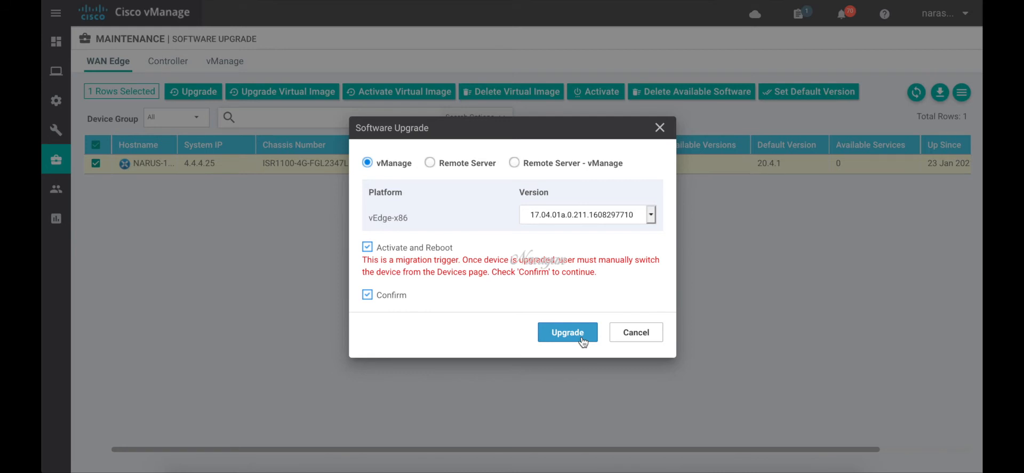
{"action": "mouse_move", "coordinate": [636, 332]}
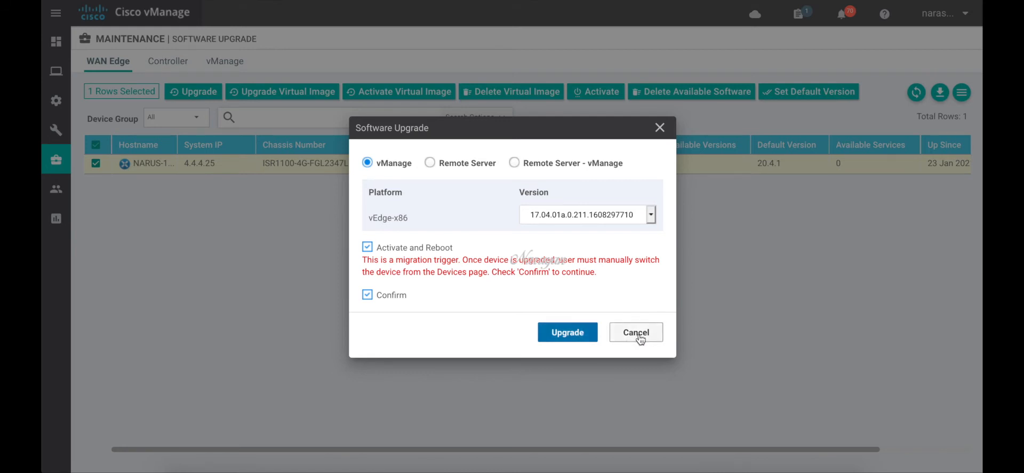
{"action": "left_click", "coordinate": [635, 332]}
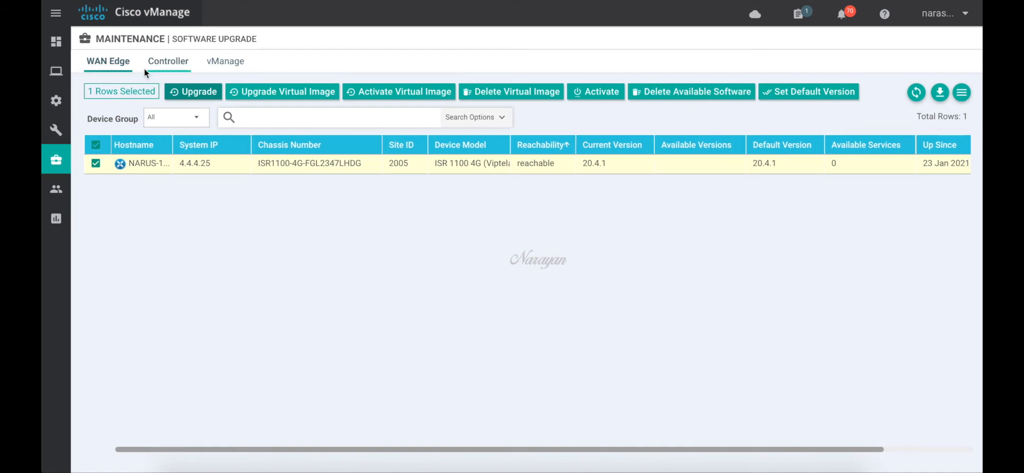
{"action": "left_click", "coordinate": [56, 42]}
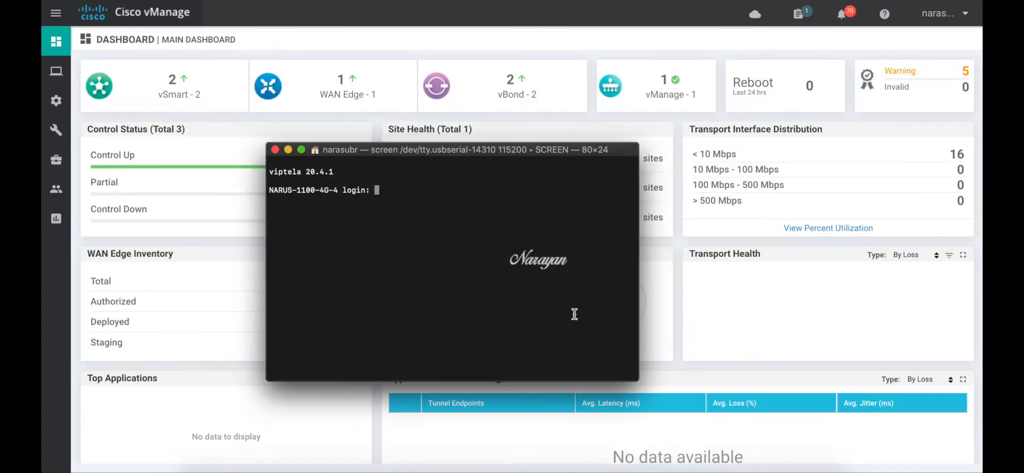
Log into the router console as admin and check its installed software with 'show software'
{"action": "type", "text": "admin"}
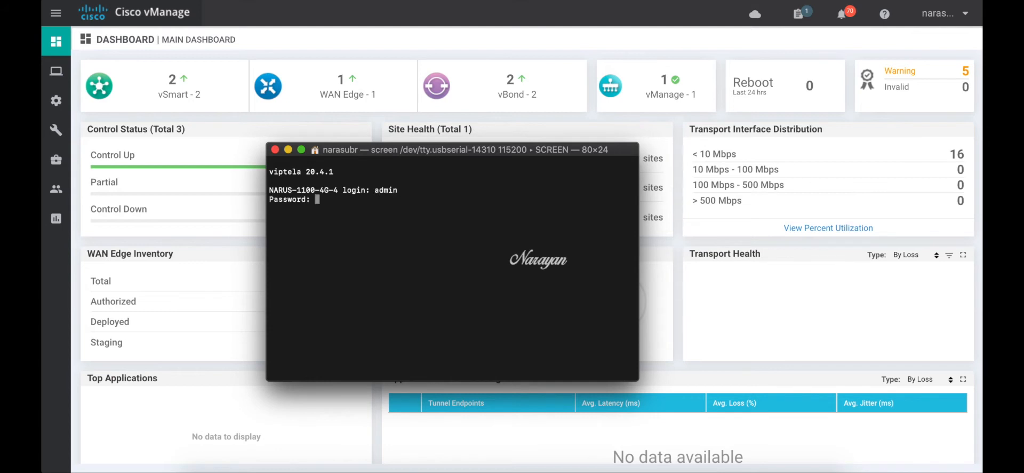
{"action": "type", "text": "sh"}
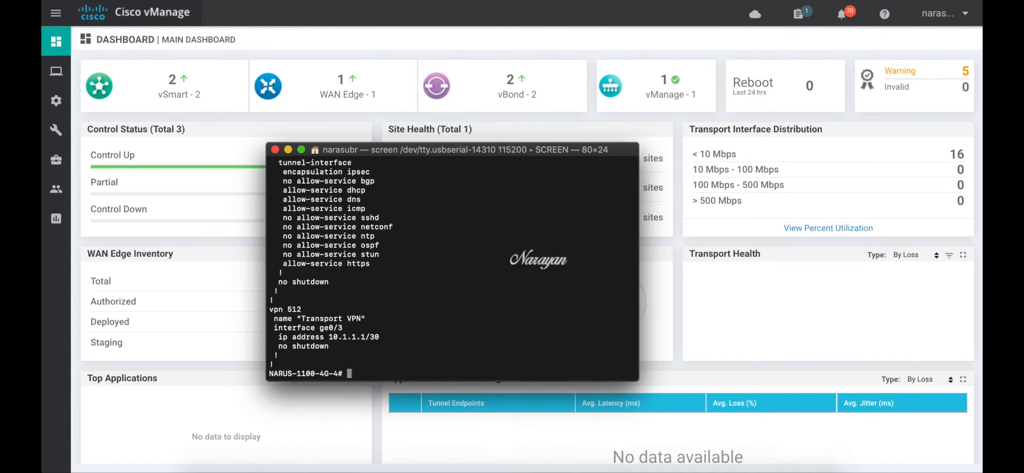
{"action": "type", "text": "show software"}
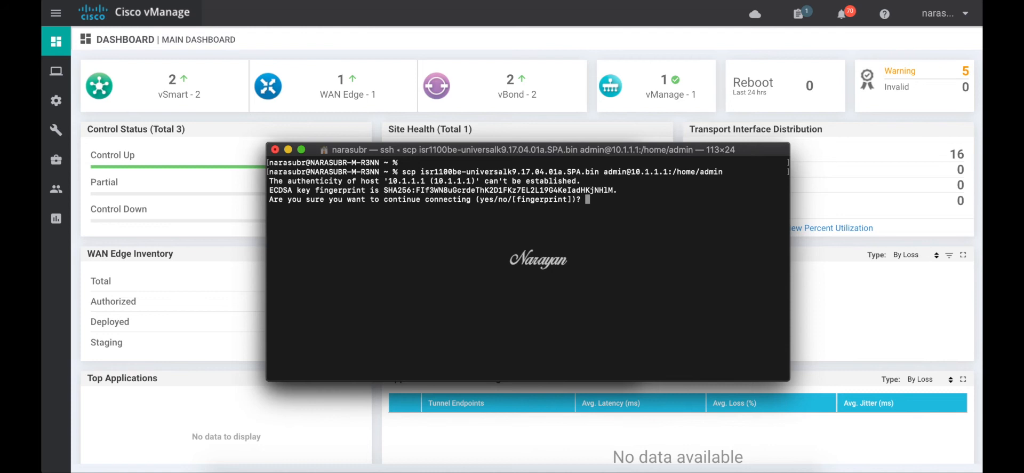
Accept the scp host key and run 'request software install /home/admin/isr1100be-universalk9.17.04.01a.SPA.bin'
{"action": "type", "text": "yes"}
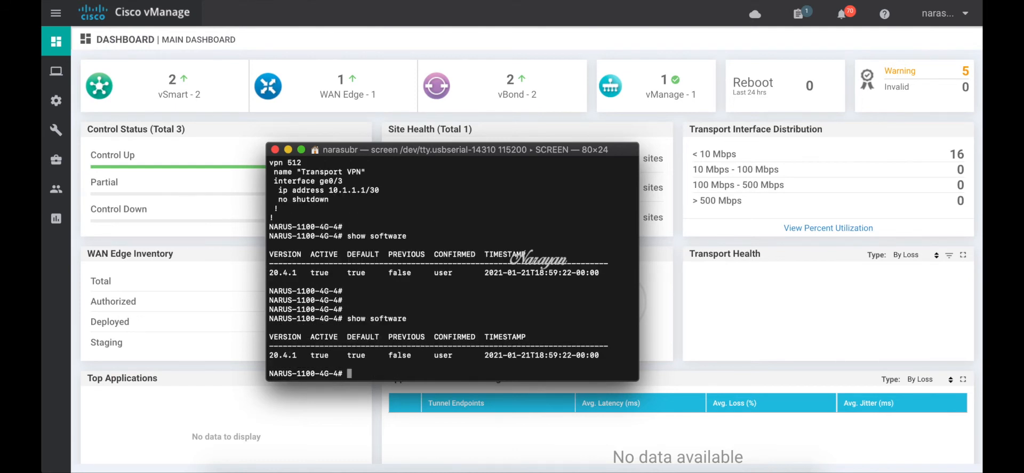
{"action": "type", "text": "request"}
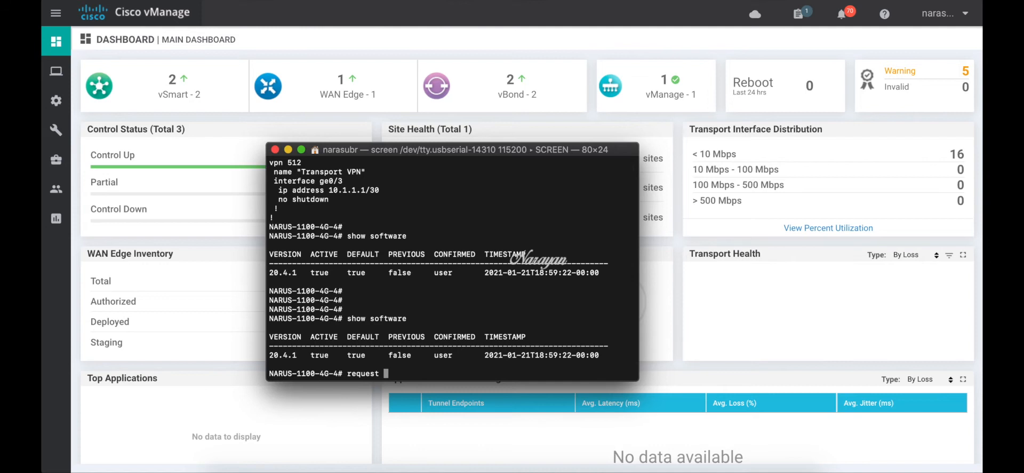
{"action": "type", "text": "software install"}
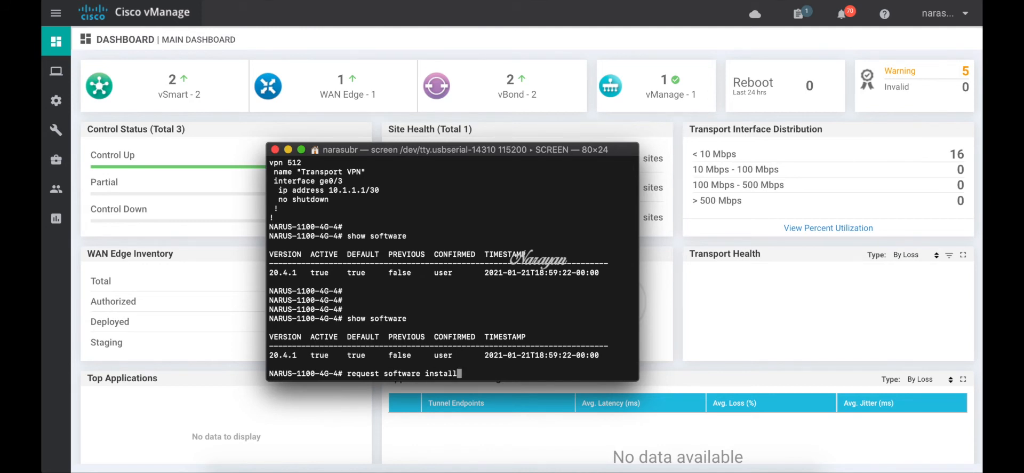
{"action": "type", "text": "/home/admin/"}
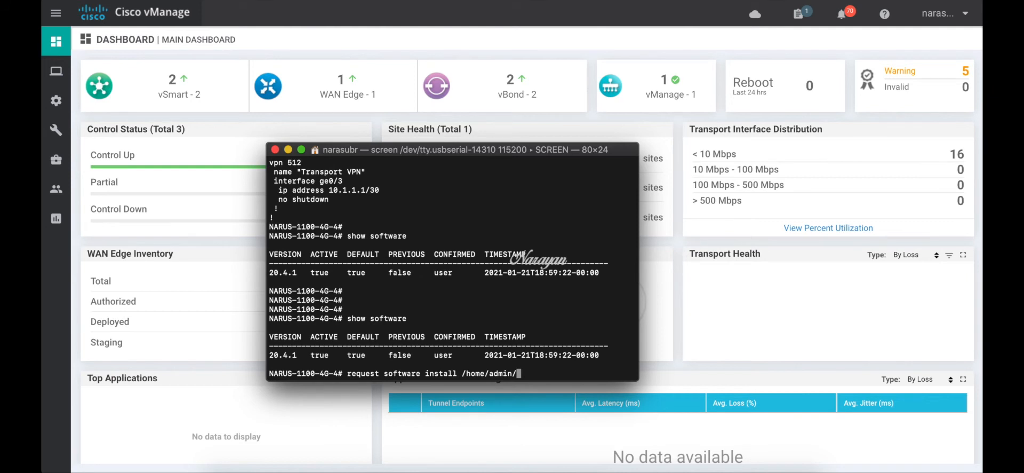
{"action": "type", "text": "isr1100be-universalk9.17.04.01a.SPA.bin"}
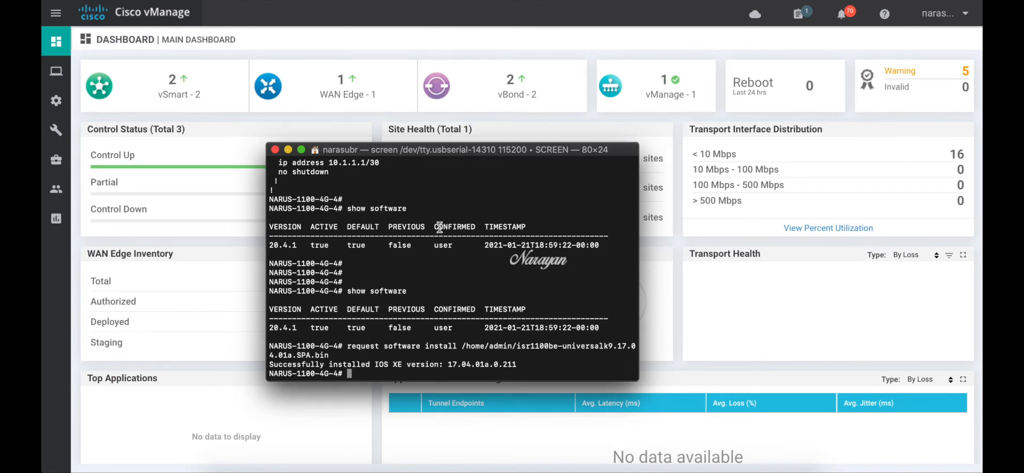
Activate software 17.04.01a.0.211 on the router and confirm the required reboot with yes
{"action": "type", "text": "request software install /home/admin/isr1100be-universalk9.17.04.01a.SPA.bin"}
{"action": "type", "text": "request software activate"}
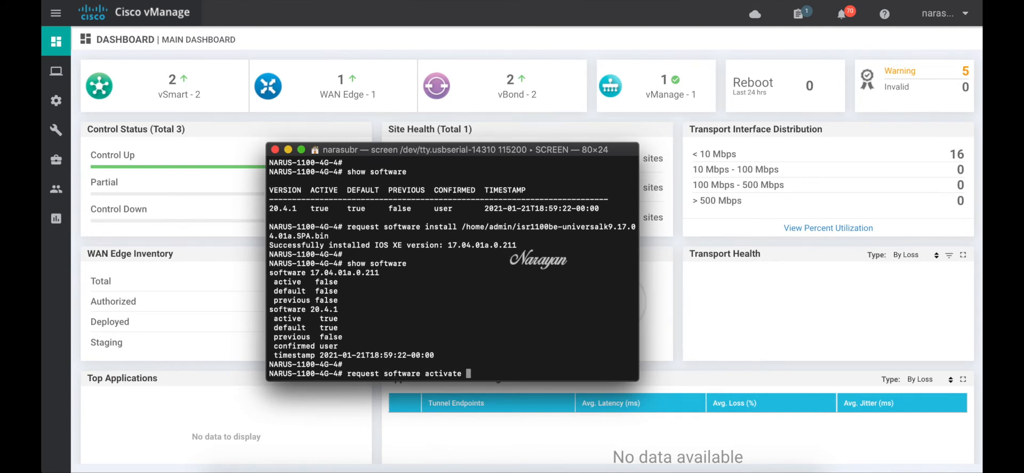
{"action": "type", "text": "17.04.01a.0.211"}
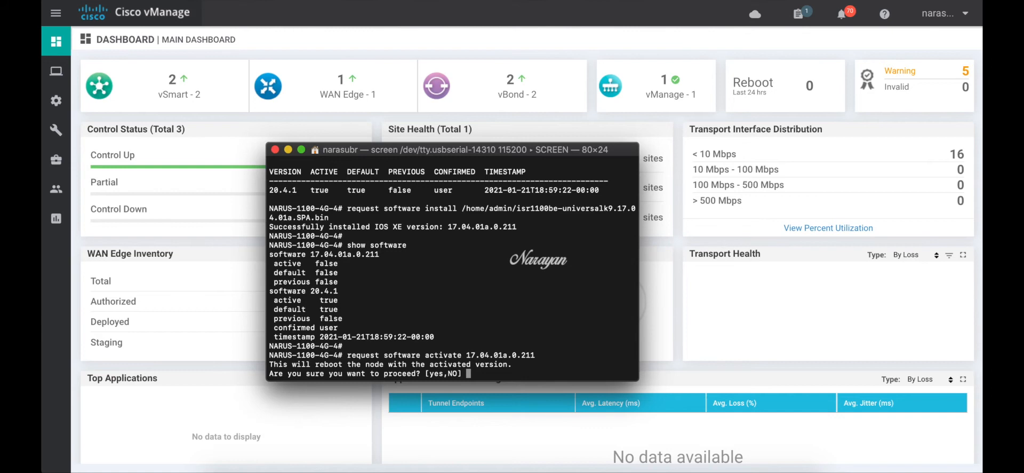
{"action": "type", "text": "yes"}
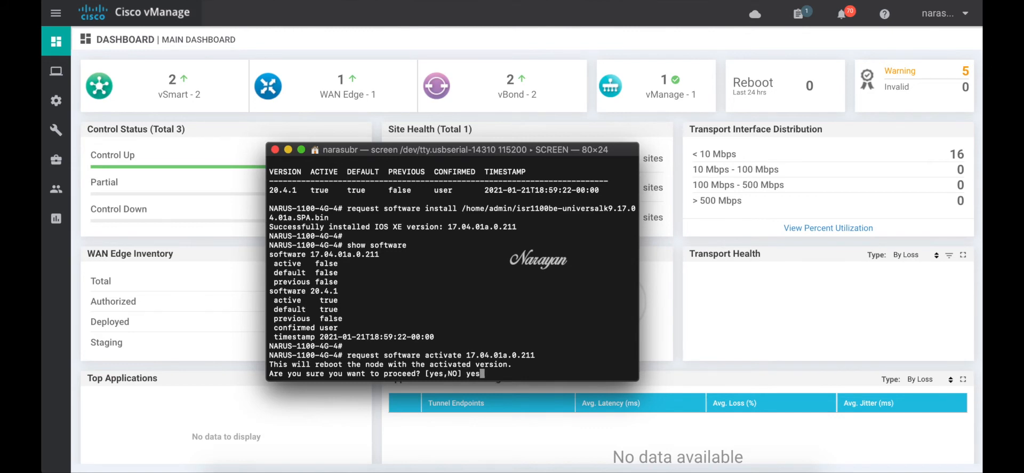
{"action": "key", "text": "enter"}
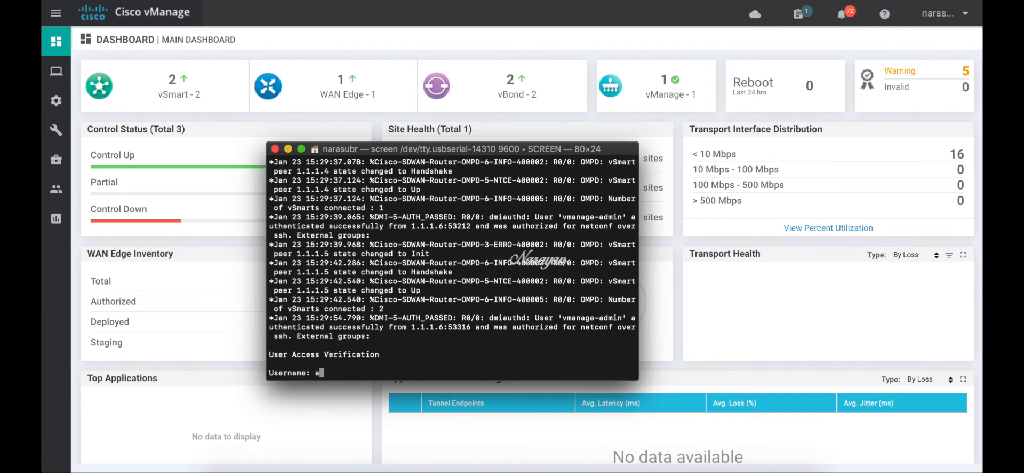
Log in to the rebooted router as admin to check its SD-WAN version
{"action": "type", "text": "dmin"}
{"action": "type", "text": "sh sdwan version"}
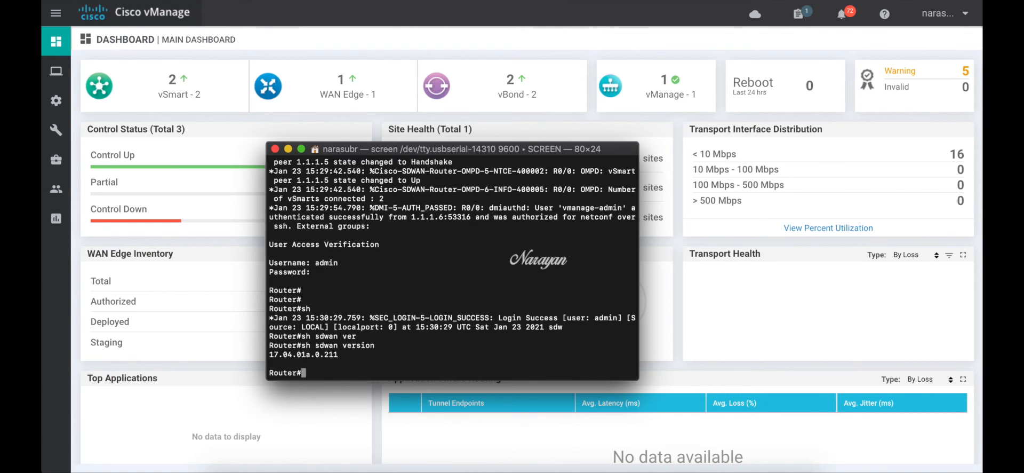
{"action": "mouse_move", "coordinate": [535, 351]}
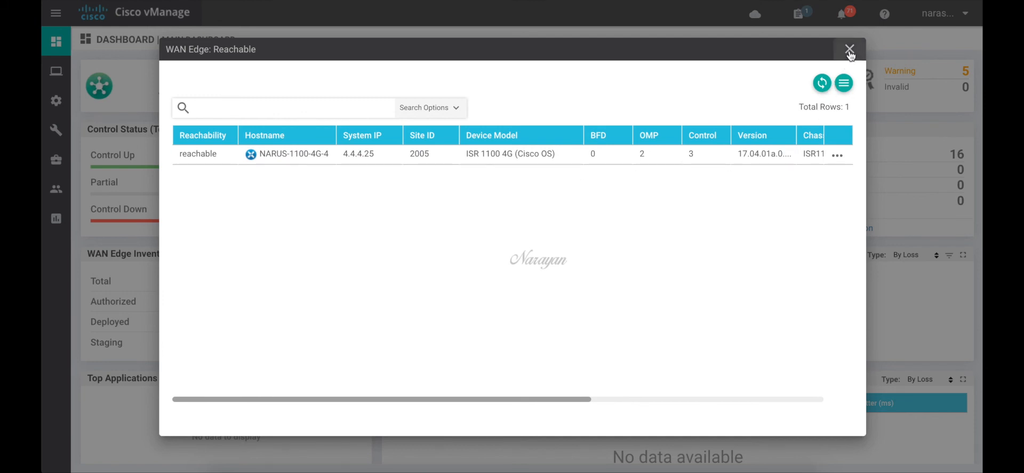
Close the WAN Edge: Reachable details popup showing NARUS-1100-4G-4 as Cisco OS
{"action": "left_click", "coordinate": [850, 50]}
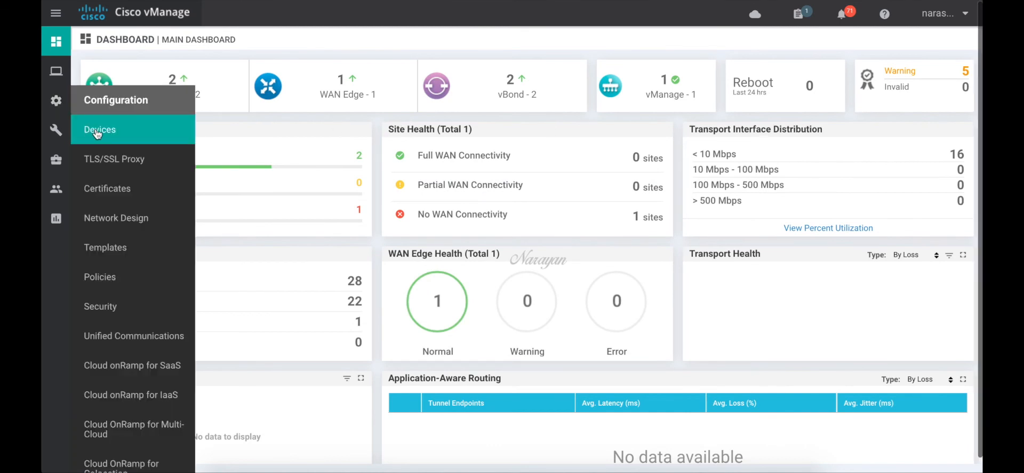
In Configuration > Devices, locate the NARUS-1100-4G-4 row and show its actions menu
{"action": "left_click", "coordinate": [100, 130]}
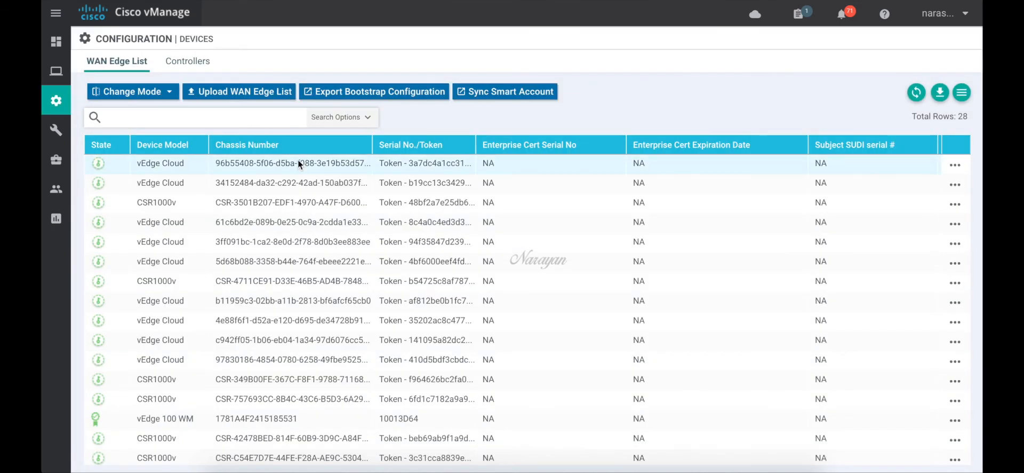
{"action": "mouse_move", "coordinate": [545, 261]}
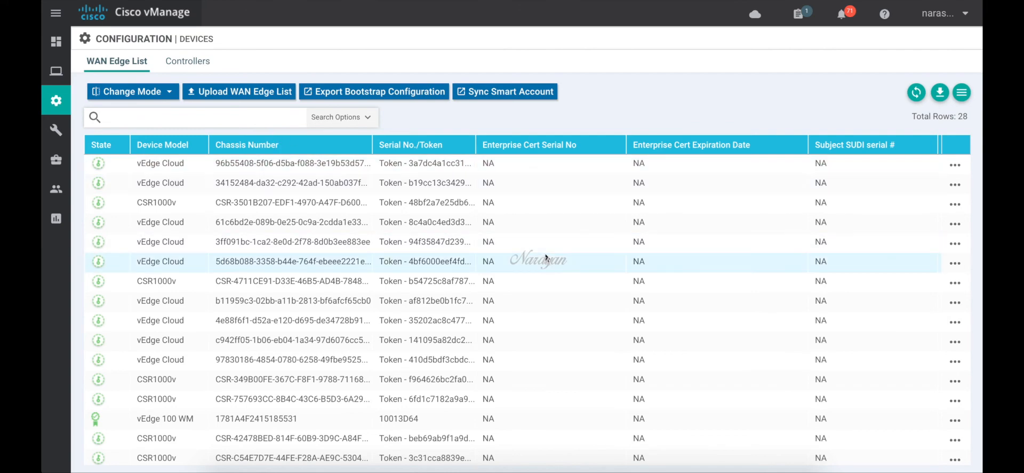
{"action": "scroll", "scroll_direction": "down", "scroll_amount": 3}
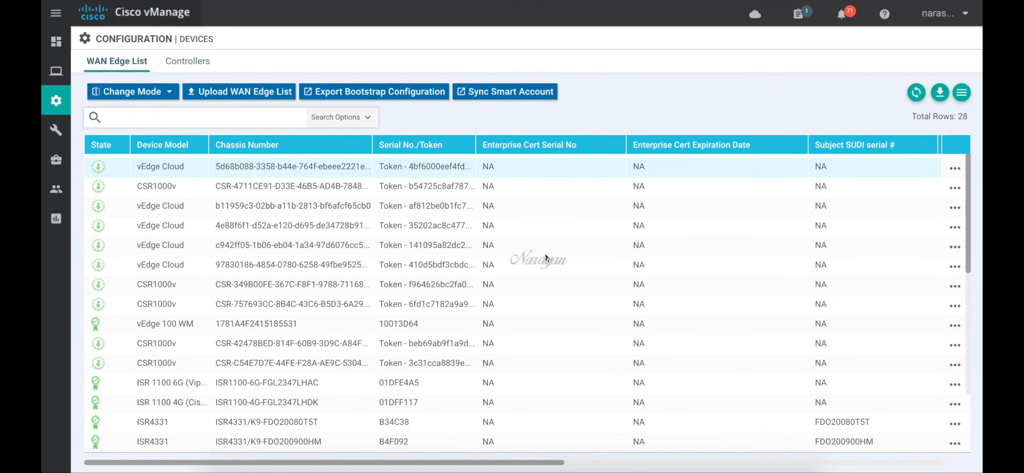
{"action": "scroll", "scroll_direction": "down", "scroll_amount": 3}
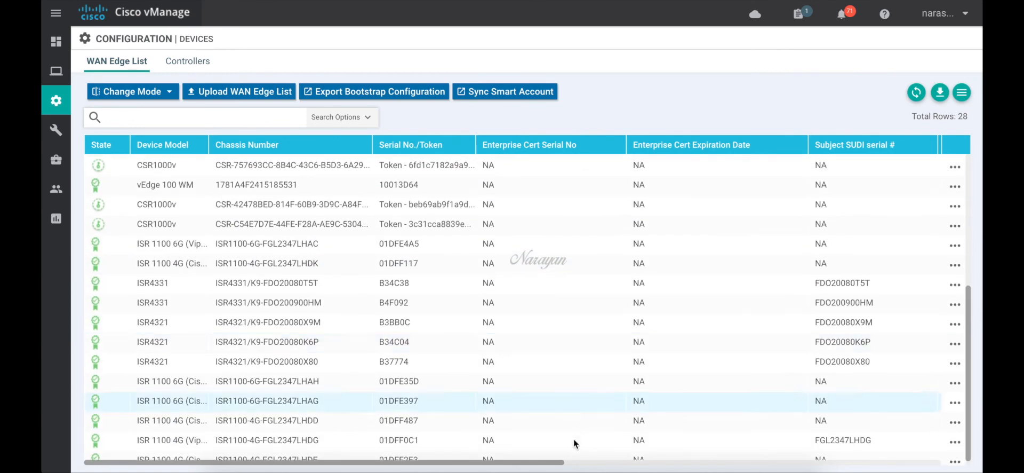
{"action": "scroll", "scroll_direction": "right", "scroll_amount": 3}
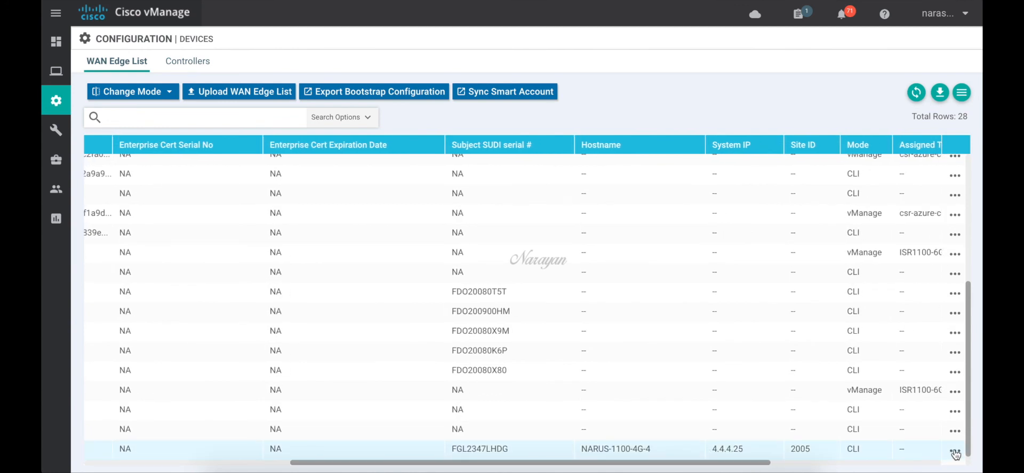
{"action": "left_click", "coordinate": [954, 448]}
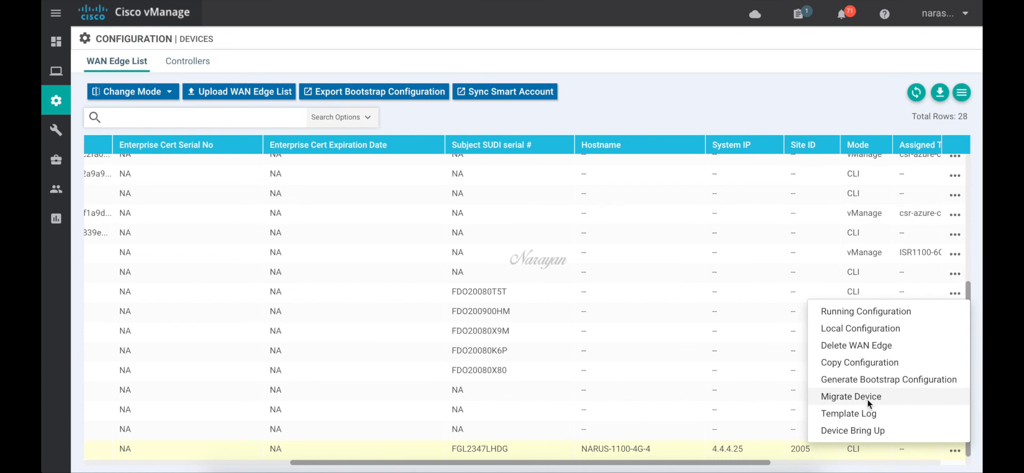
Migrate NARUS-1100-4G-4 from its row menu and confirm, with the migration reported successful
{"action": "left_click", "coordinate": [851, 396]}
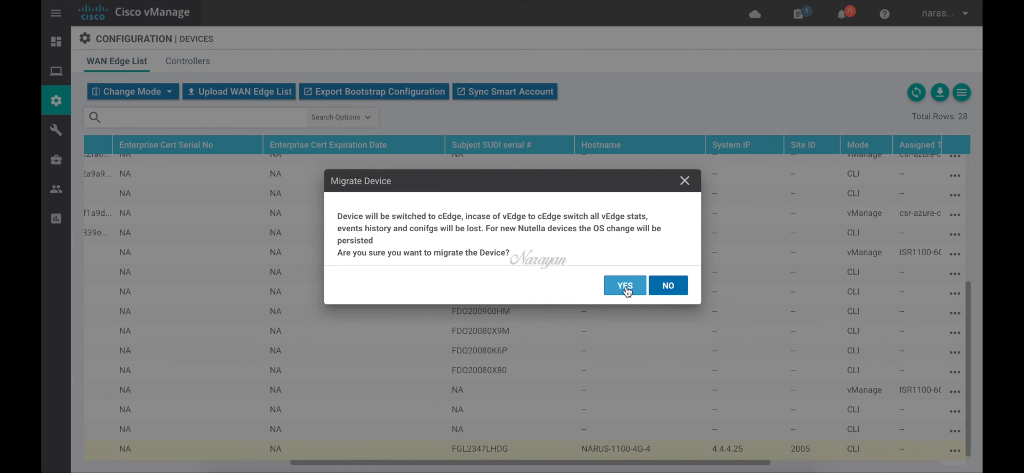
{"action": "left_click", "coordinate": [624, 285]}
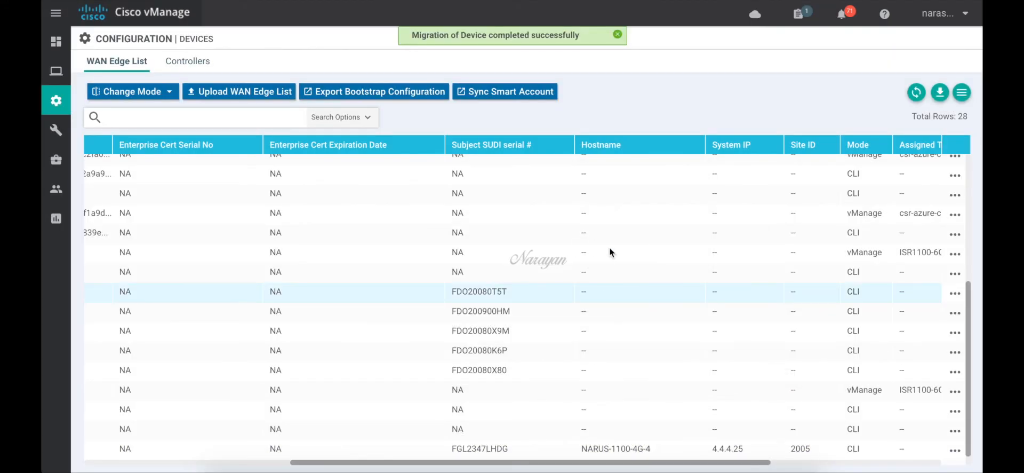
{"action": "scroll", "scroll_direction": "right", "scroll_amount": 3}
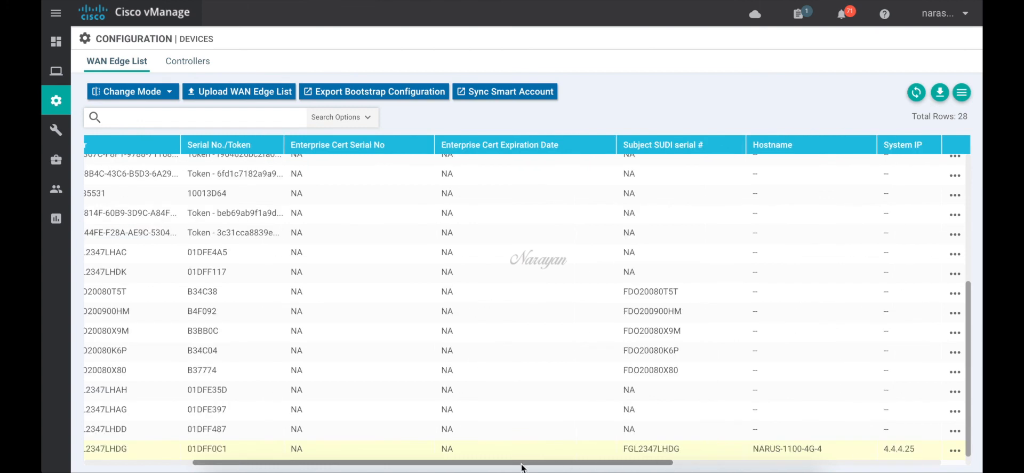
{"action": "scroll", "scroll_direction": "left", "scroll_amount": 3}
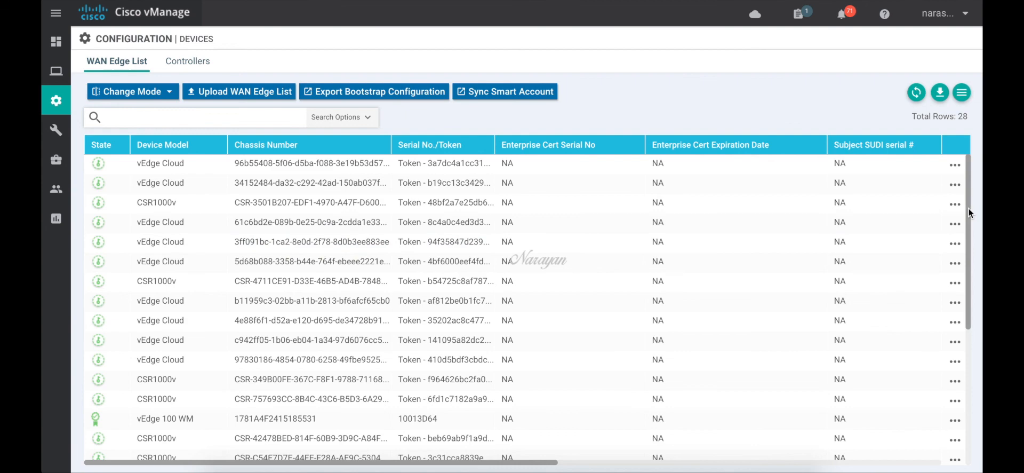
Review the Cisco OS models in the device list, then return to the Main Dashboard
{"action": "scroll", "scroll_direction": "down", "scroll_amount": 3}
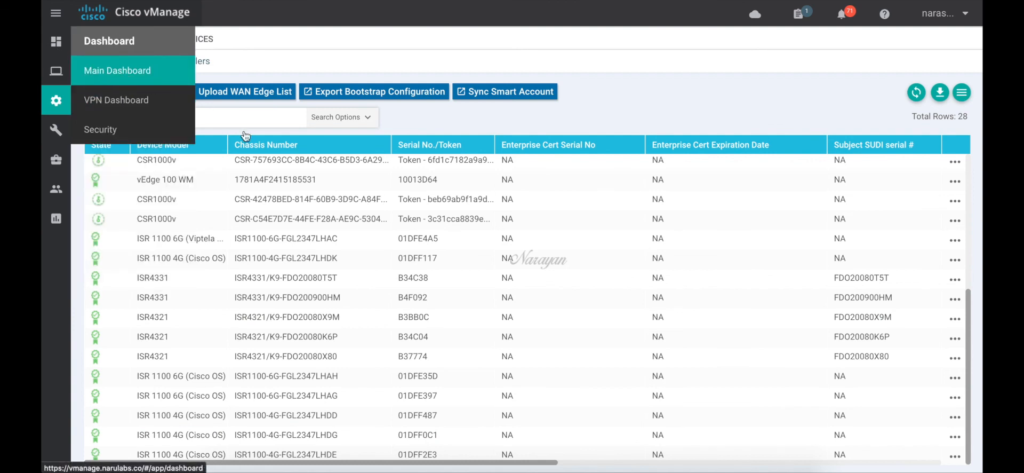
{"action": "left_click", "coordinate": [117, 71]}
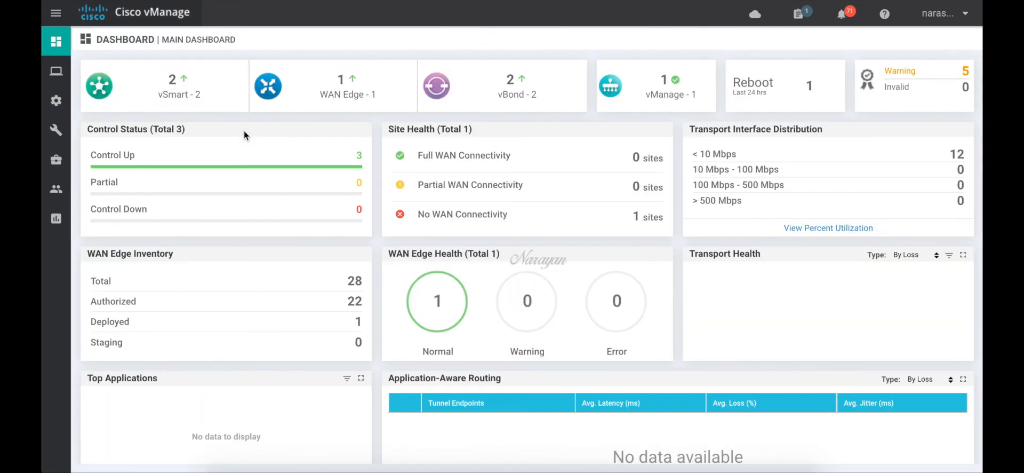